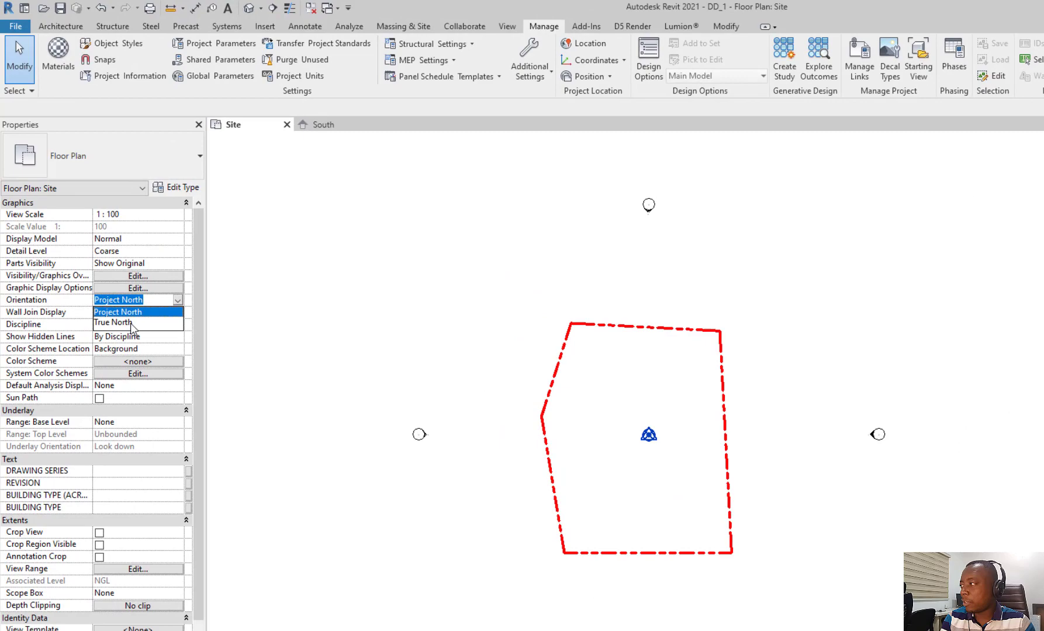
- Rotate the site plan to true north and back to project north
{"action": "left_click", "coordinate": [113, 322]}
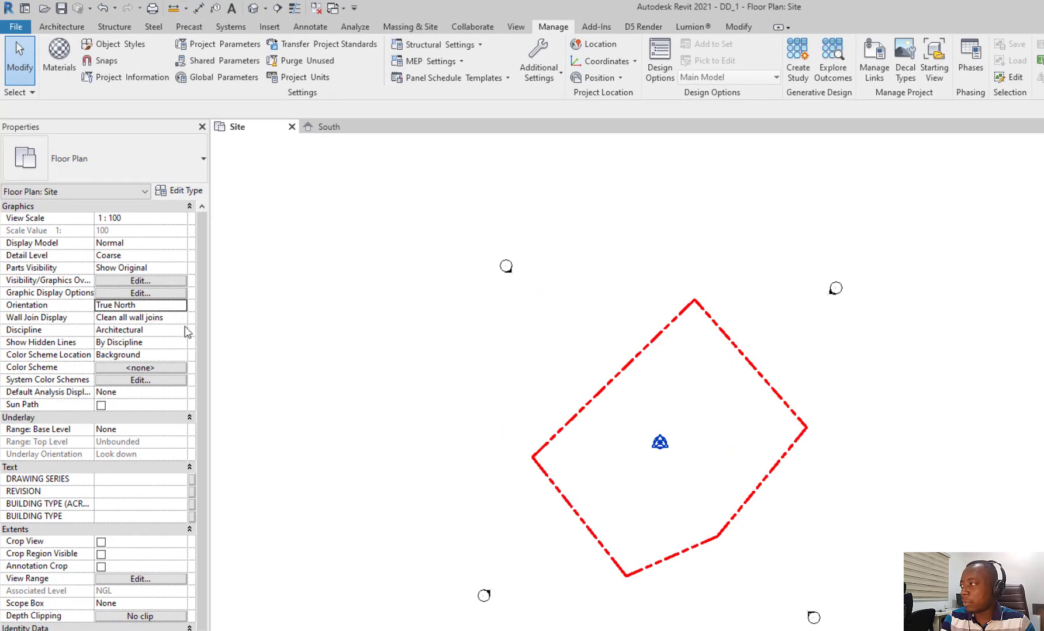
{"action": "left_click", "coordinate": [139, 305]}
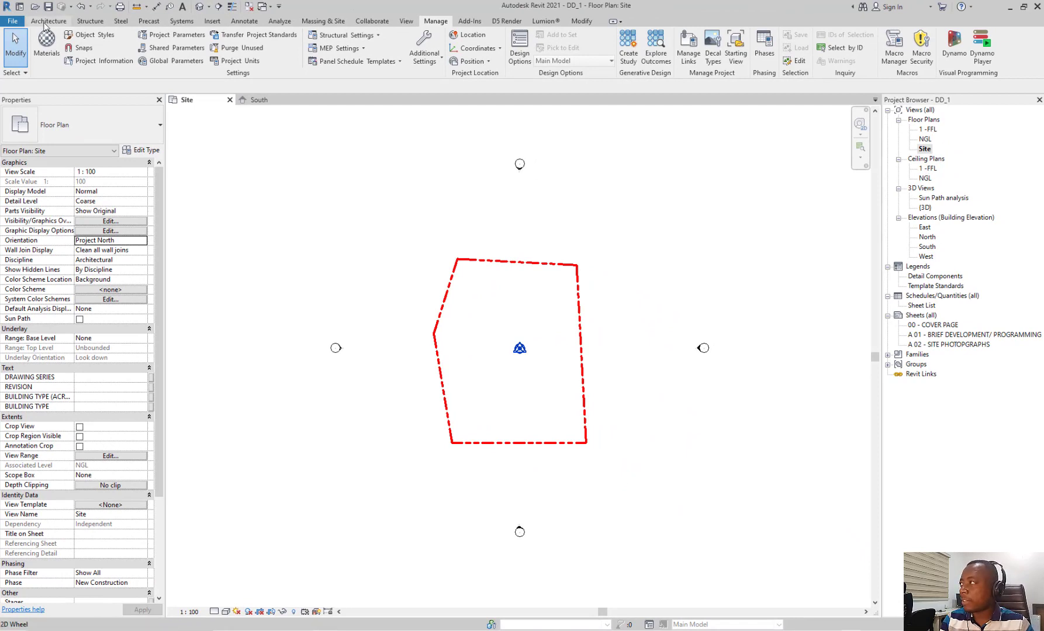
{"action": "left_click", "coordinate": [47, 20]}
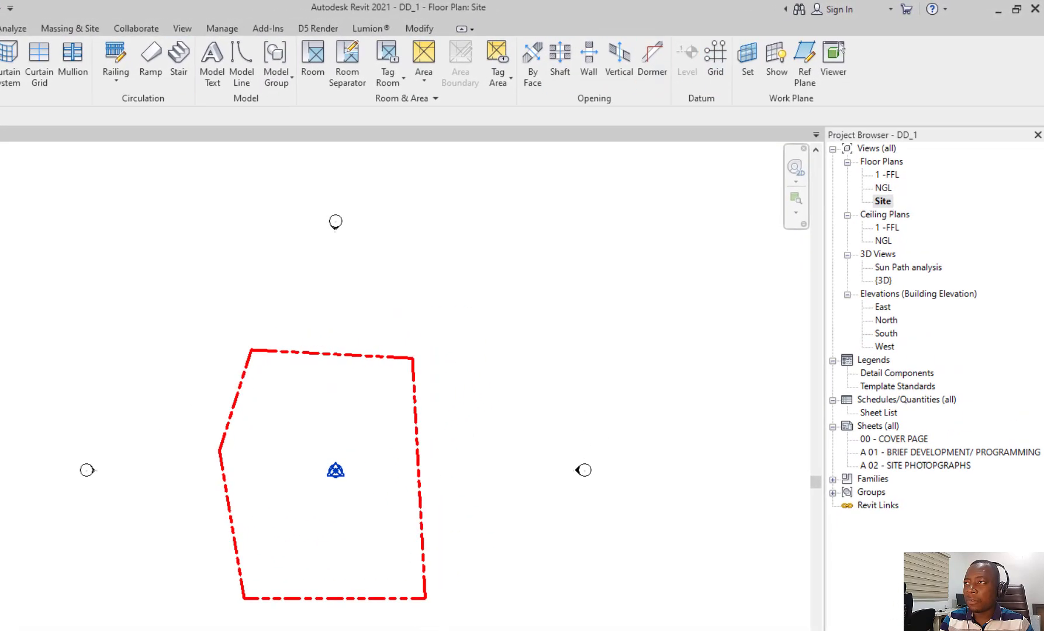
{"action": "mouse_move", "coordinate": [686, 60]}
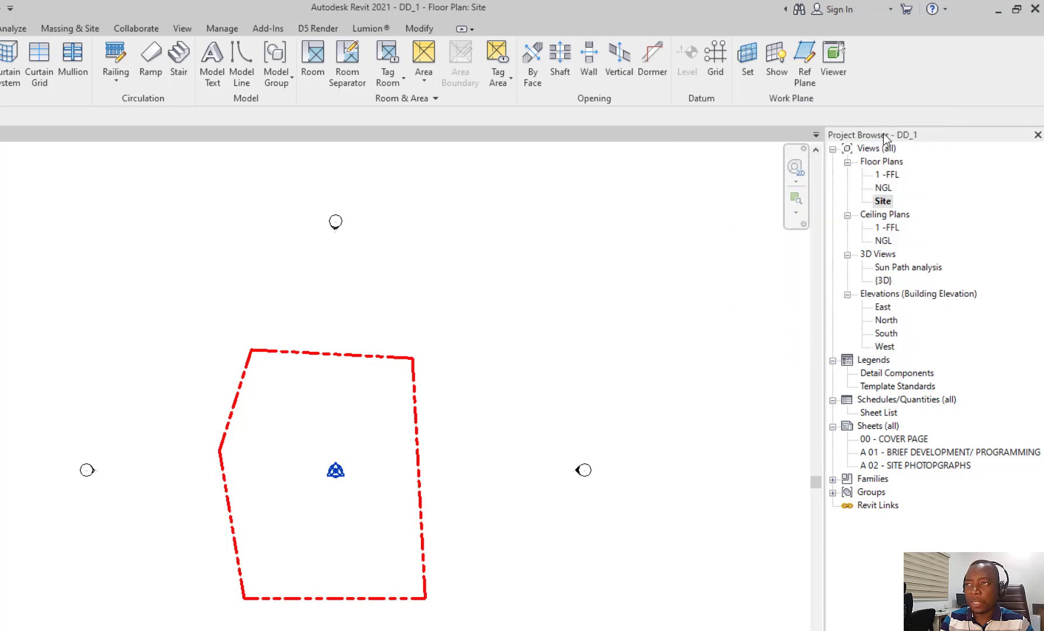
{"action": "mouse_move", "coordinate": [879, 341]}
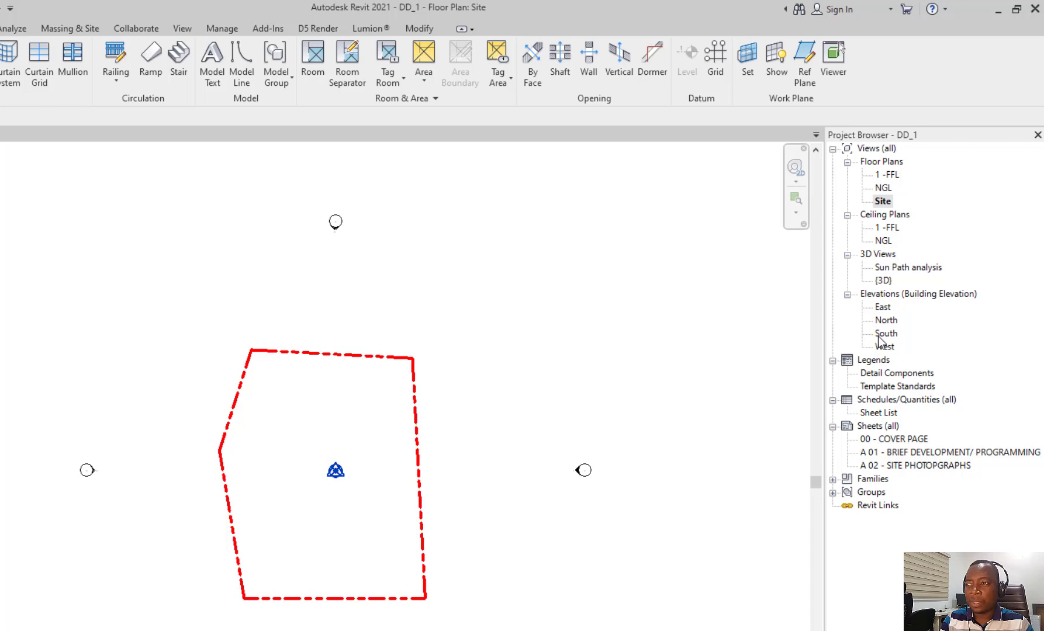
- In the South elevation, place a new Level 6 at 1400 above NGL
{"action": "double_click", "coordinate": [887, 334]}
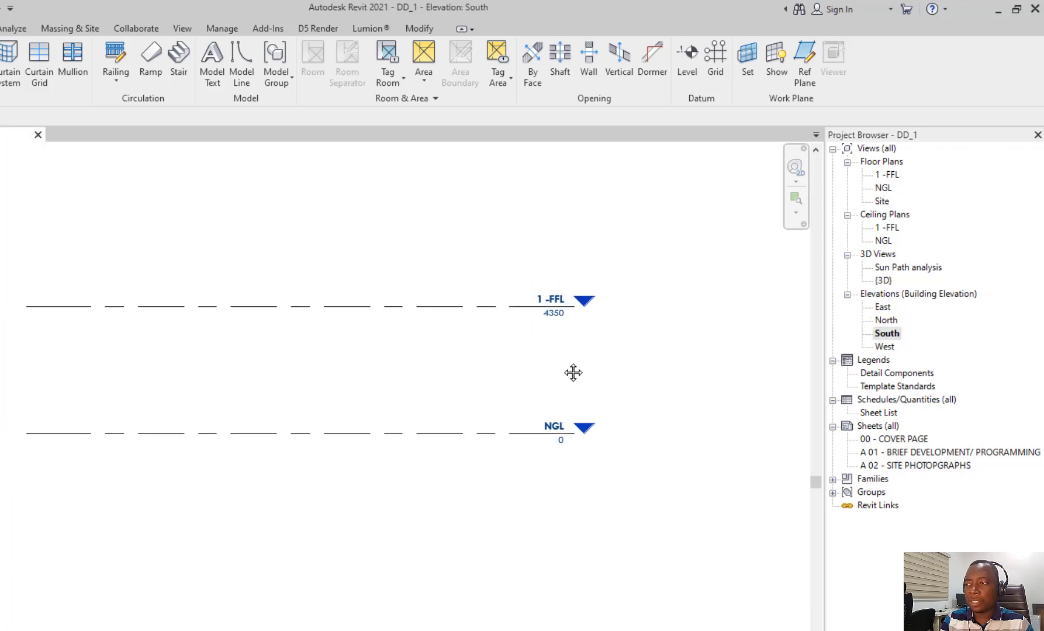
{"action": "mouse_move", "coordinate": [671, 370]}
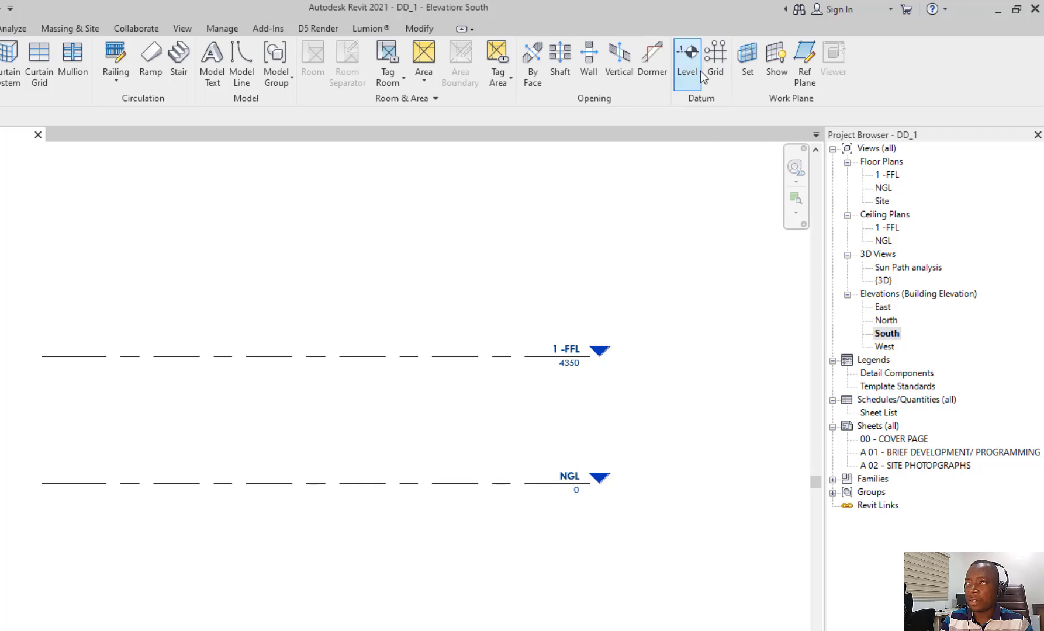
{"action": "mouse_move", "coordinate": [687, 61]}
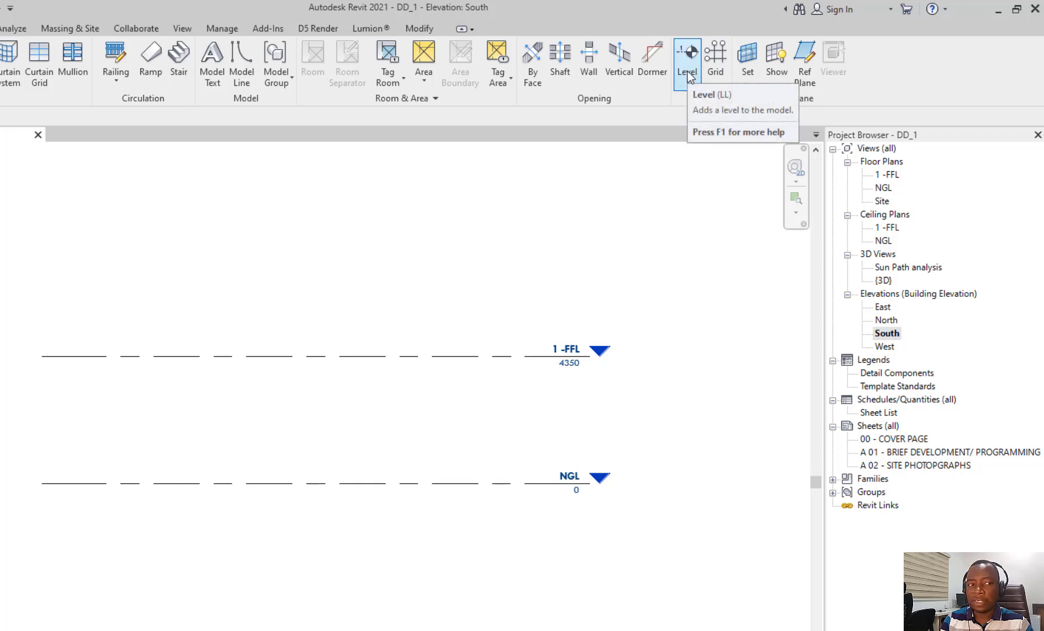
{"action": "left_click", "coordinate": [686, 60]}
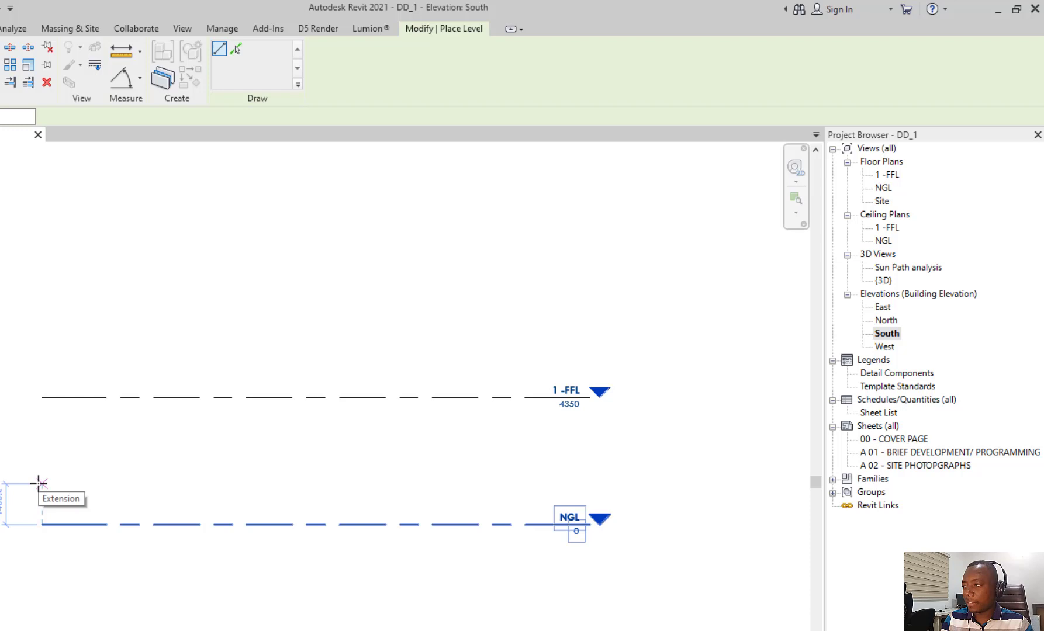
{"action": "left_click", "coordinate": [359, 483]}
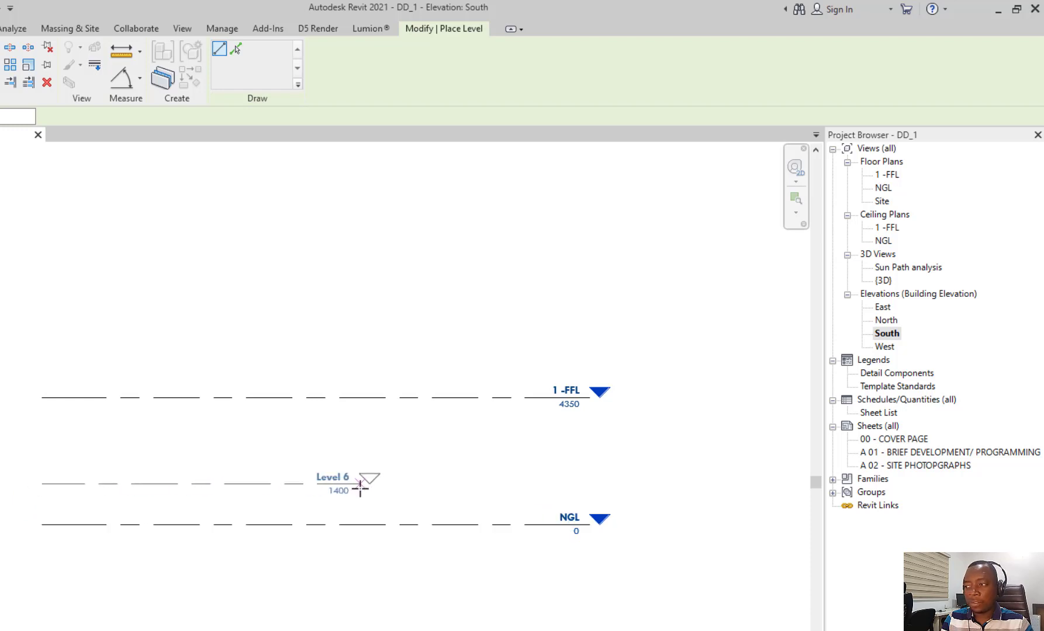
{"action": "left_click", "coordinate": [360, 483]}
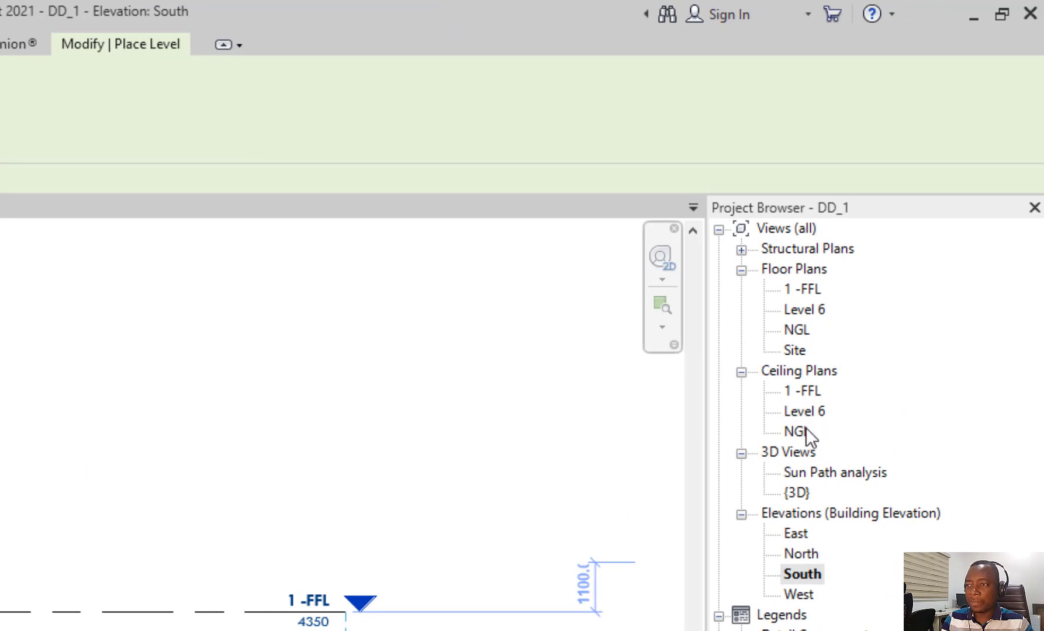
{"action": "mouse_move", "coordinate": [831, 511]}
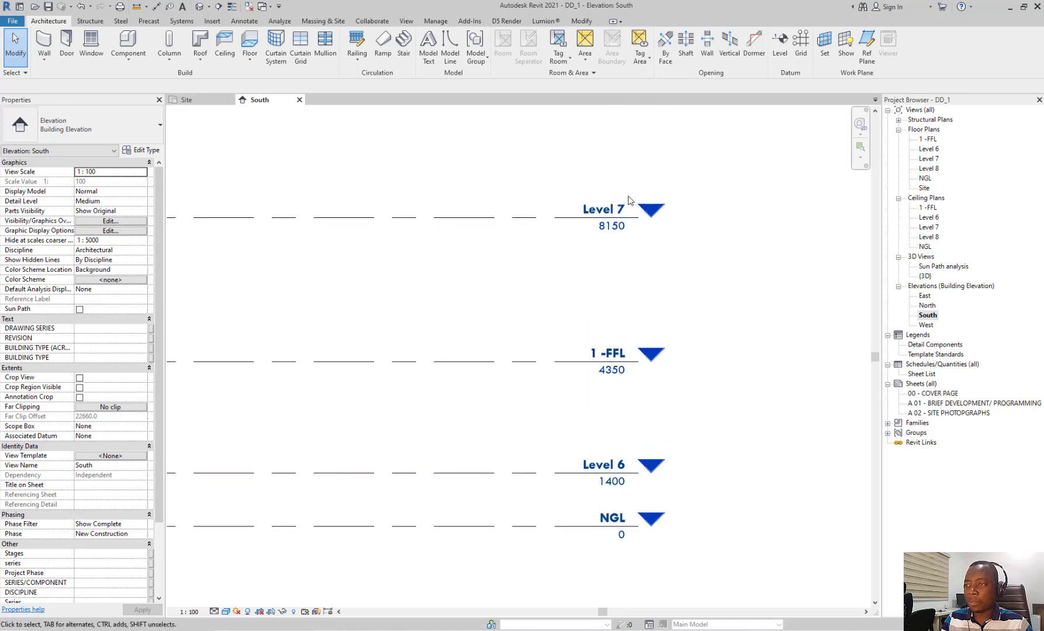
{"action": "mouse_move", "coordinate": [927, 145]}
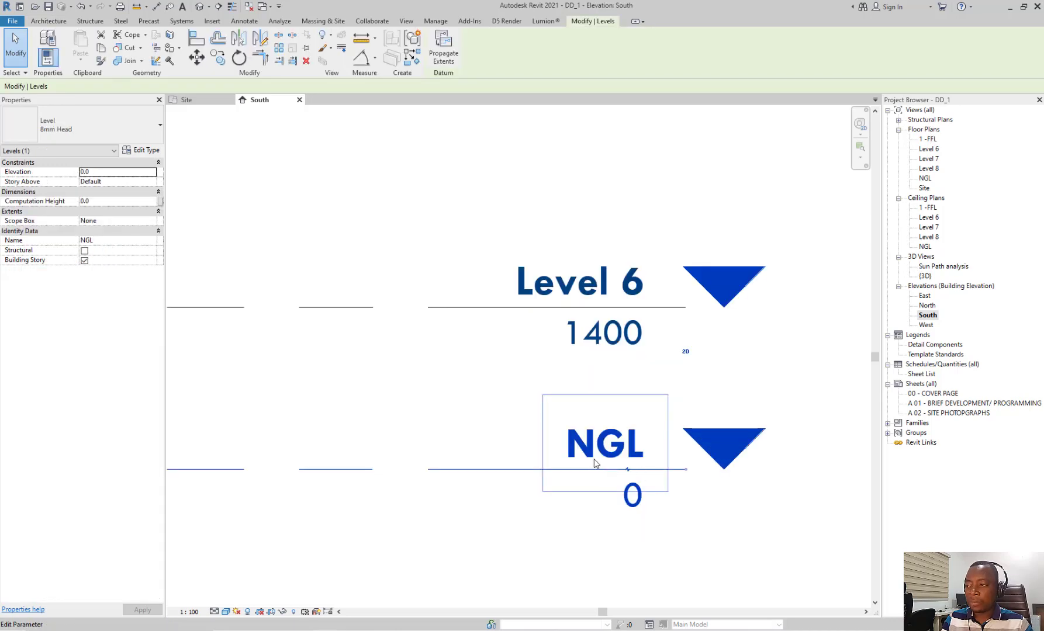
- Rename the level heads to 0 GROUND FL, 1 -FIRST FL, 2 -SECOND FL and 3 -ROOF
{"action": "double_click", "coordinate": [603, 444]}
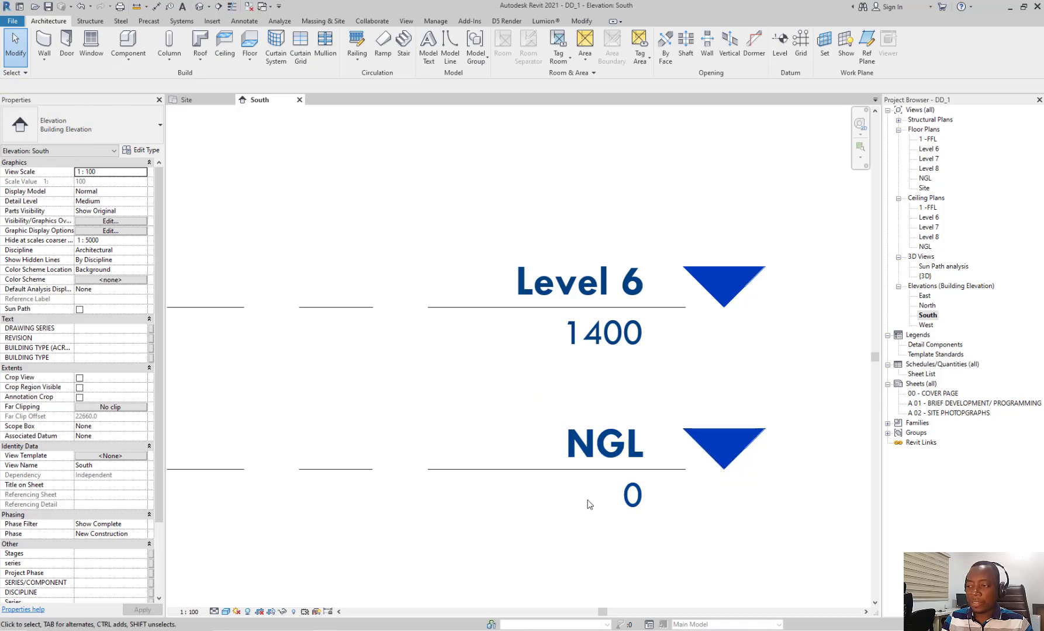
{"action": "mouse_move", "coordinate": [605, 504]}
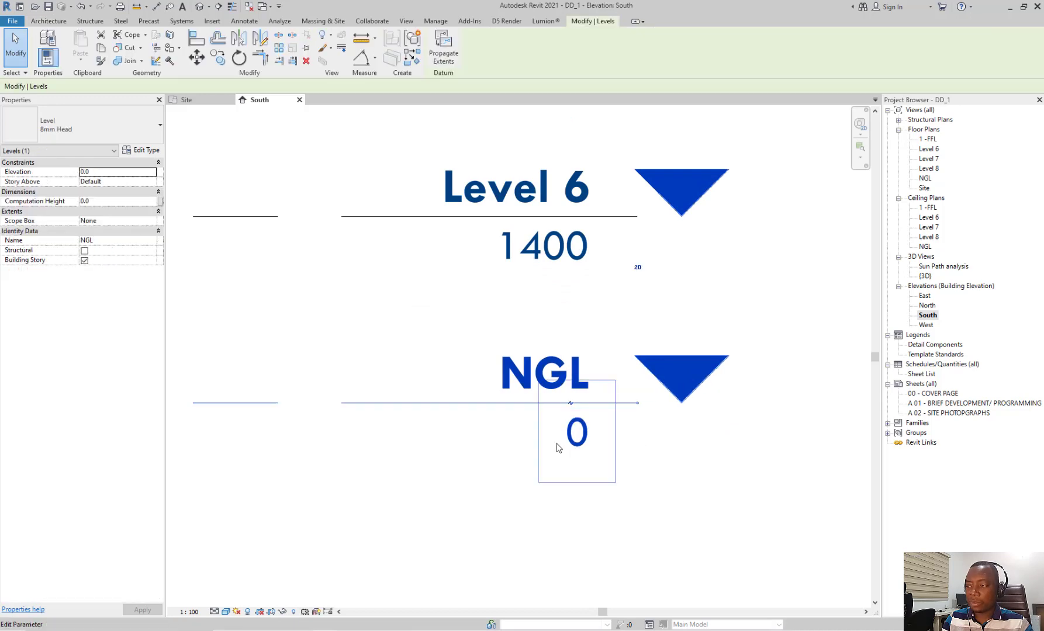
{"action": "left_click", "coordinate": [516, 186]}
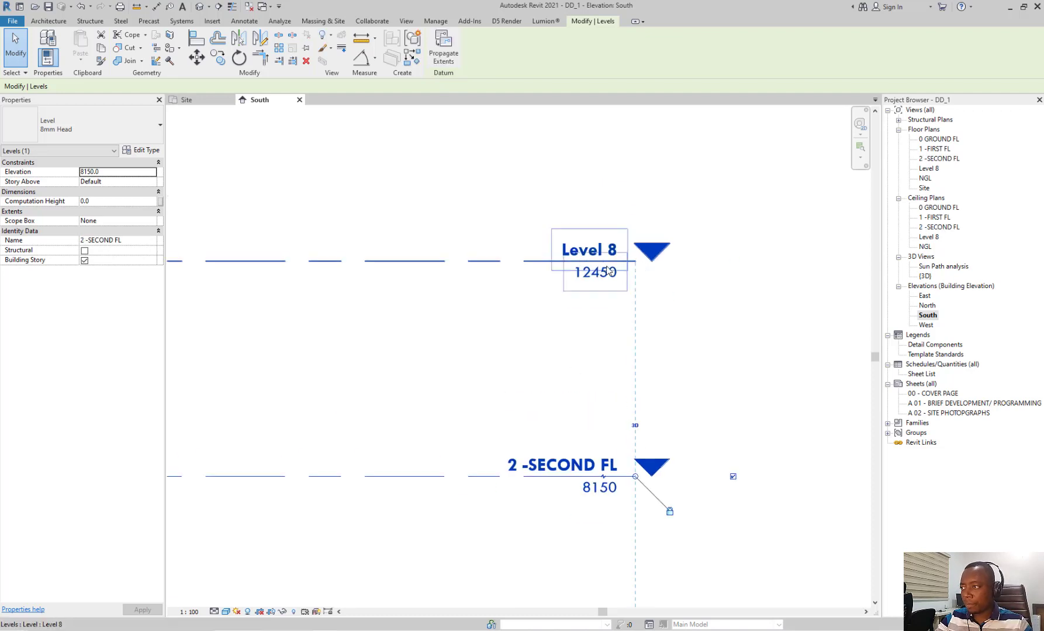
{"action": "type", "text": "ROOF"}
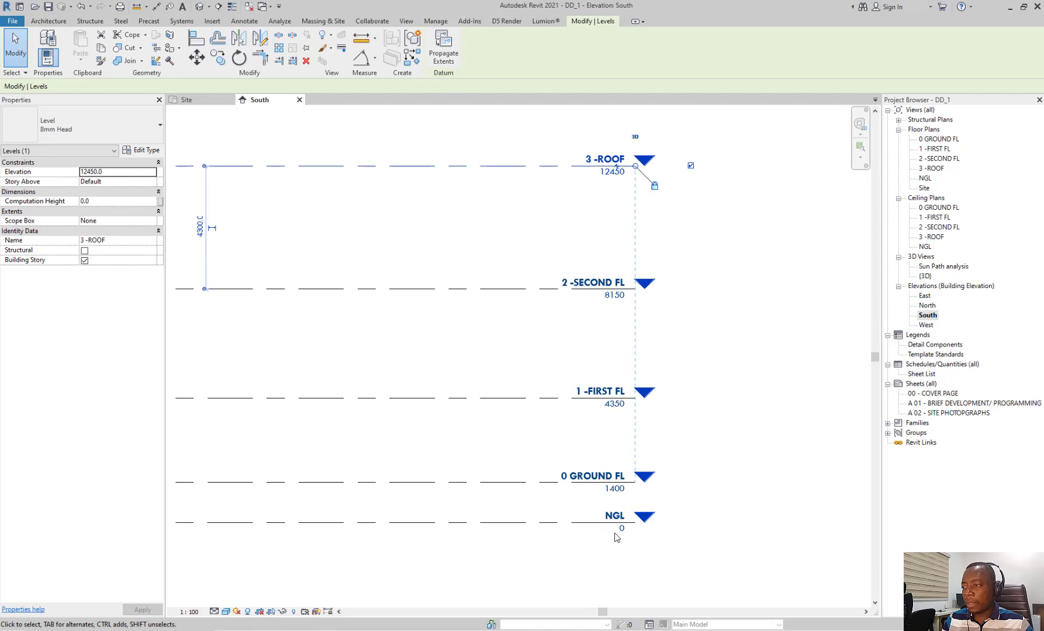
{"action": "mouse_move", "coordinate": [643, 556]}
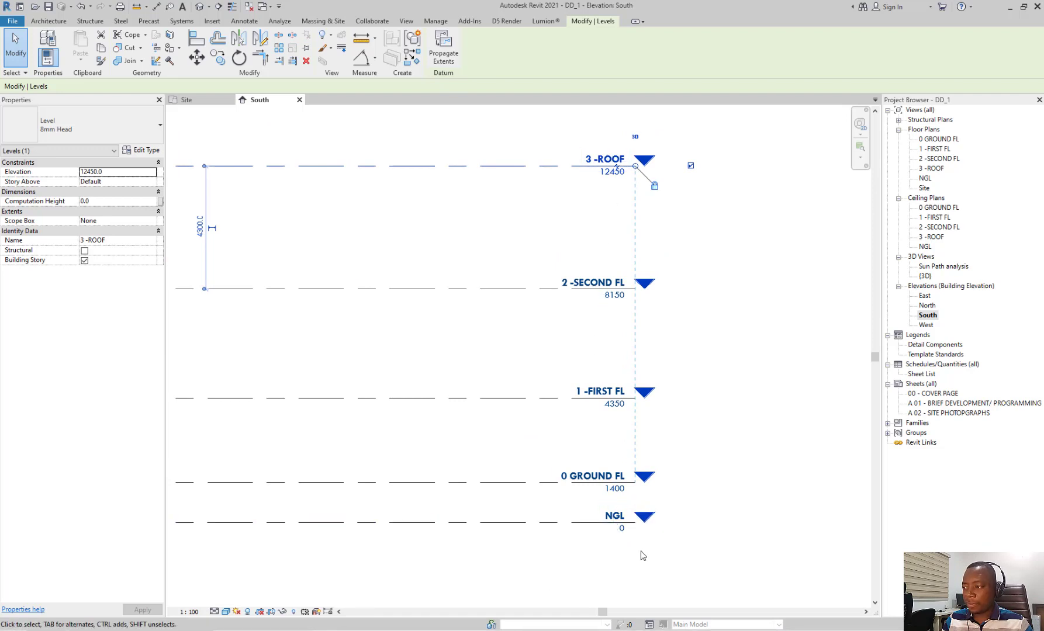
{"action": "left_click", "coordinate": [614, 516]}
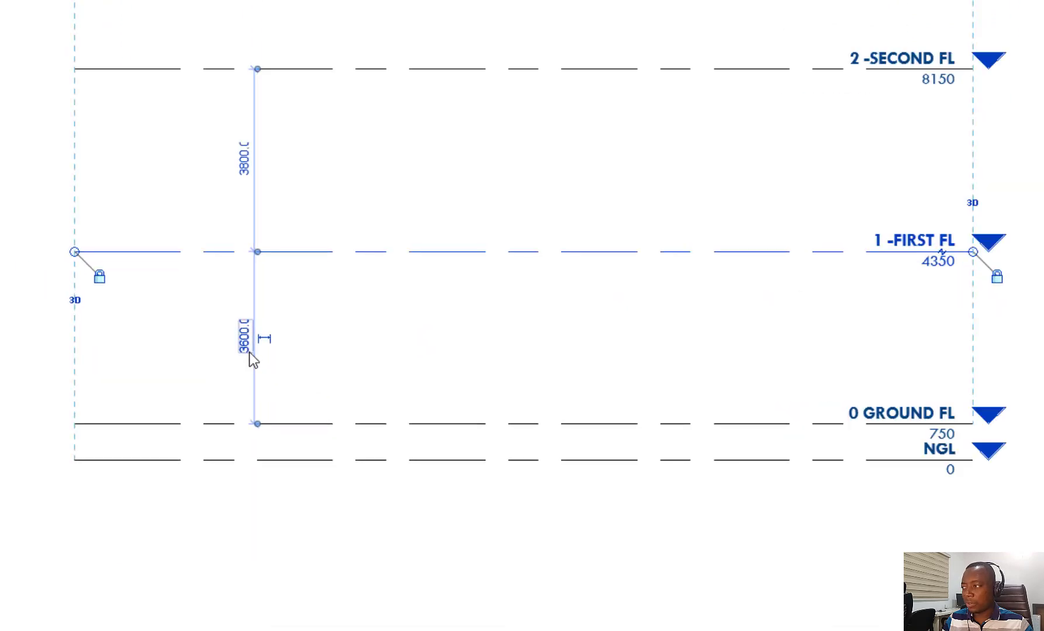
- Space 1 -FIRST FL 3800 above the ground floor, placing it at 4550
{"action": "type", "text": "3"}
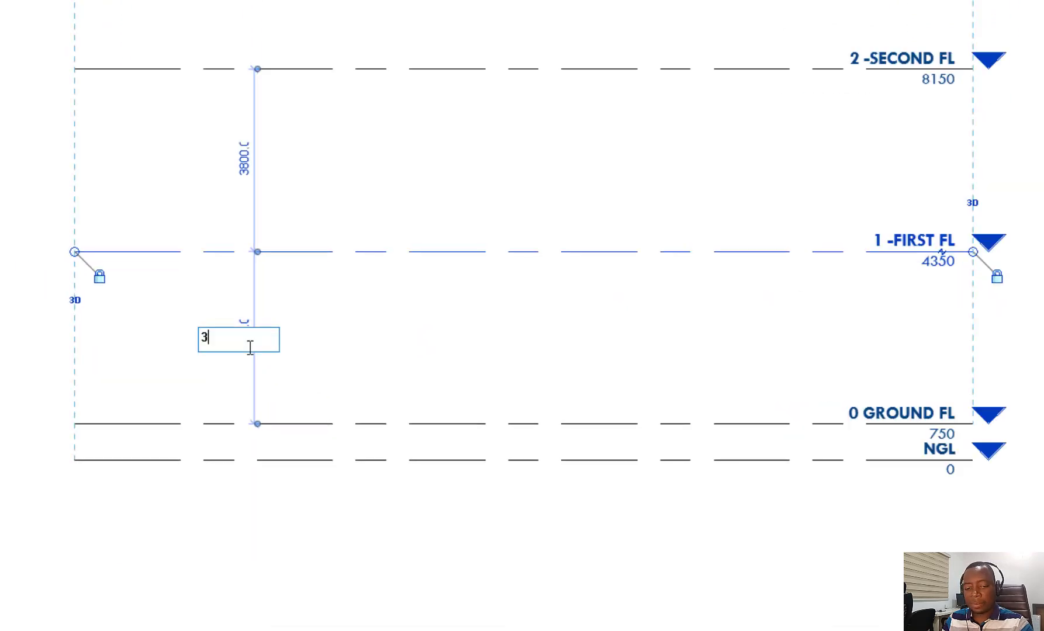
{"action": "type", "text": "800"}
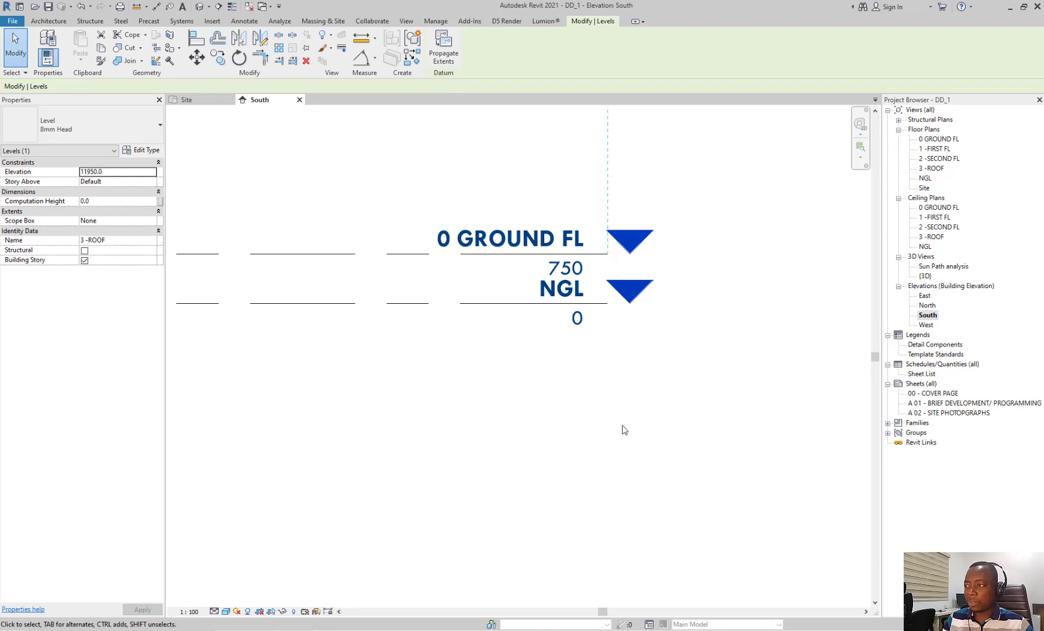
{"action": "left_click", "coordinate": [562, 304]}
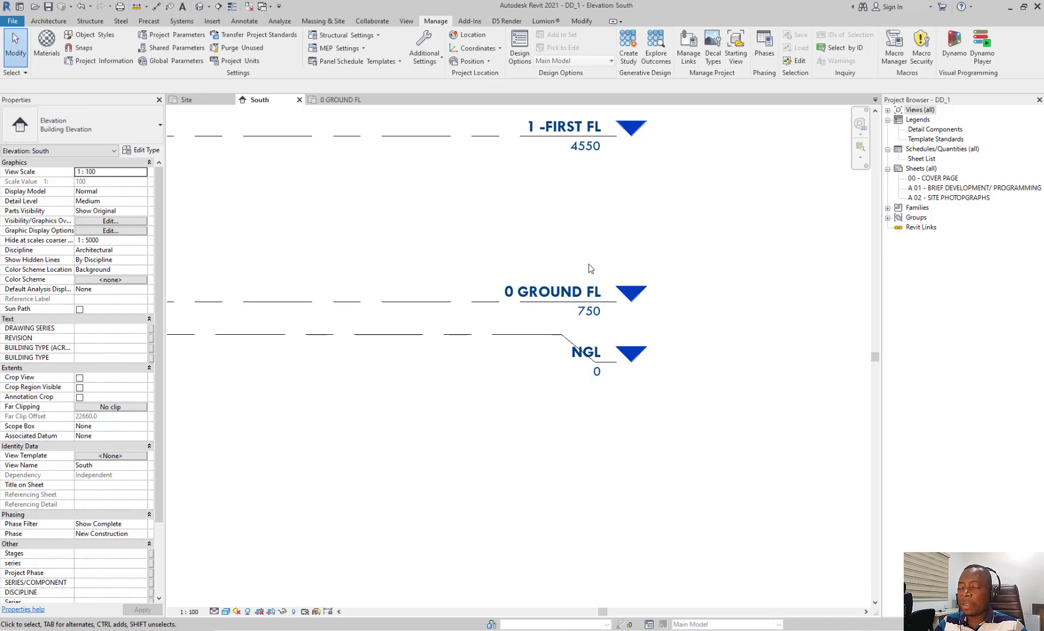
{"action": "mouse_move", "coordinate": [493, 324]}
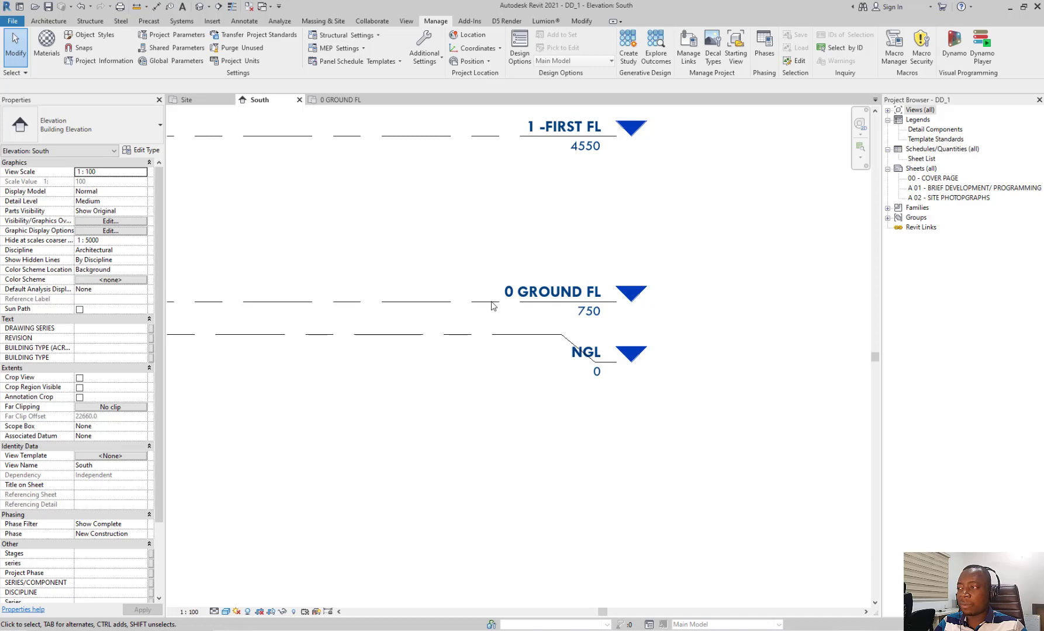
- Set the level type's Elevation Base to Survey Point so Ground FL reads 0
{"action": "left_click", "coordinate": [492, 307]}
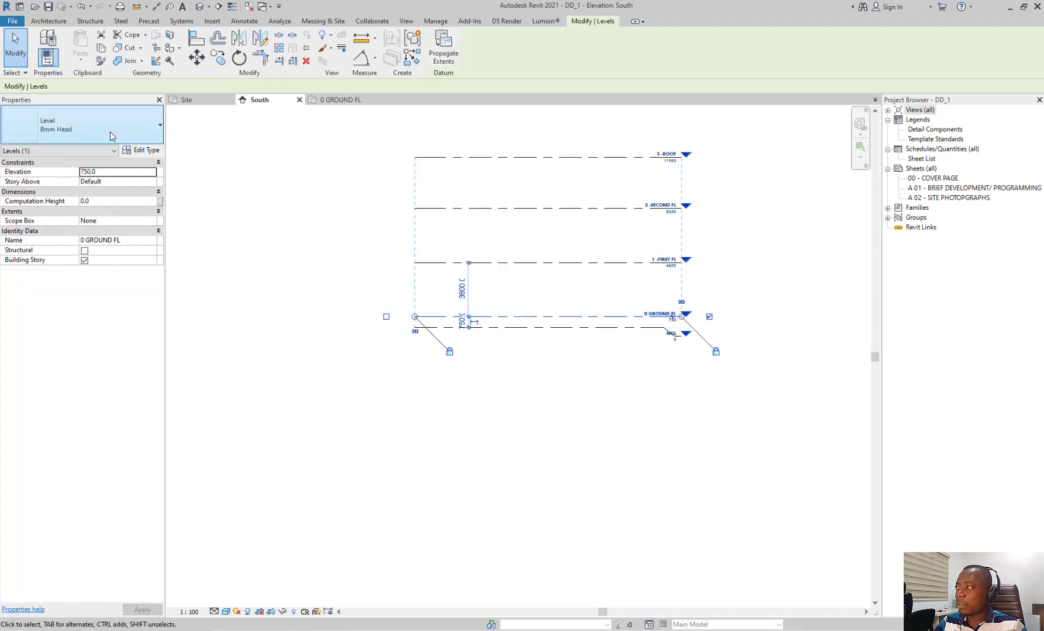
{"action": "left_click", "coordinate": [144, 149]}
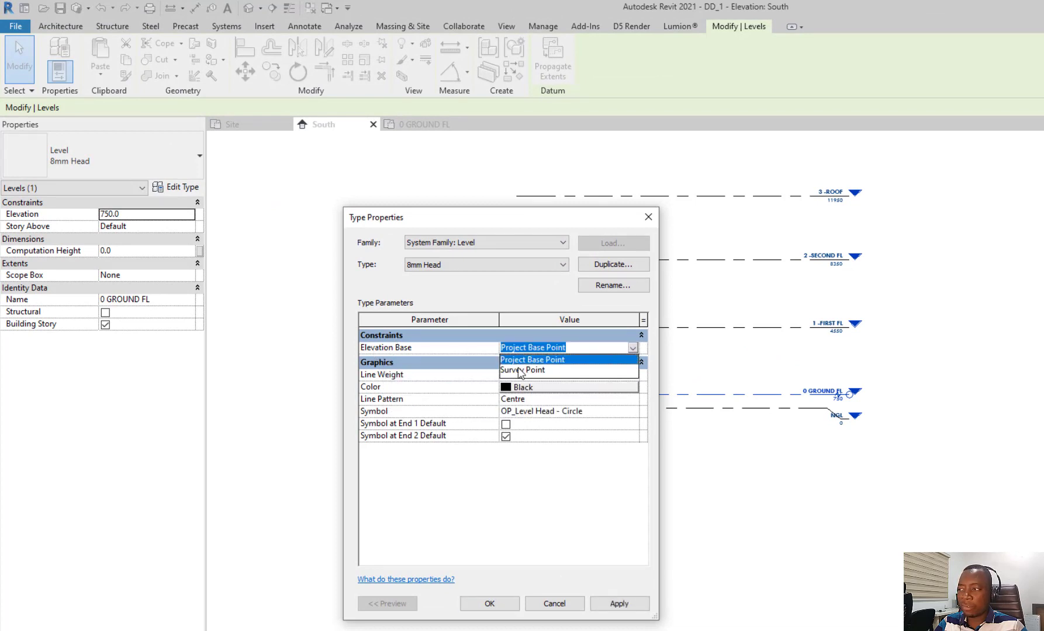
{"action": "left_click", "coordinate": [523, 370]}
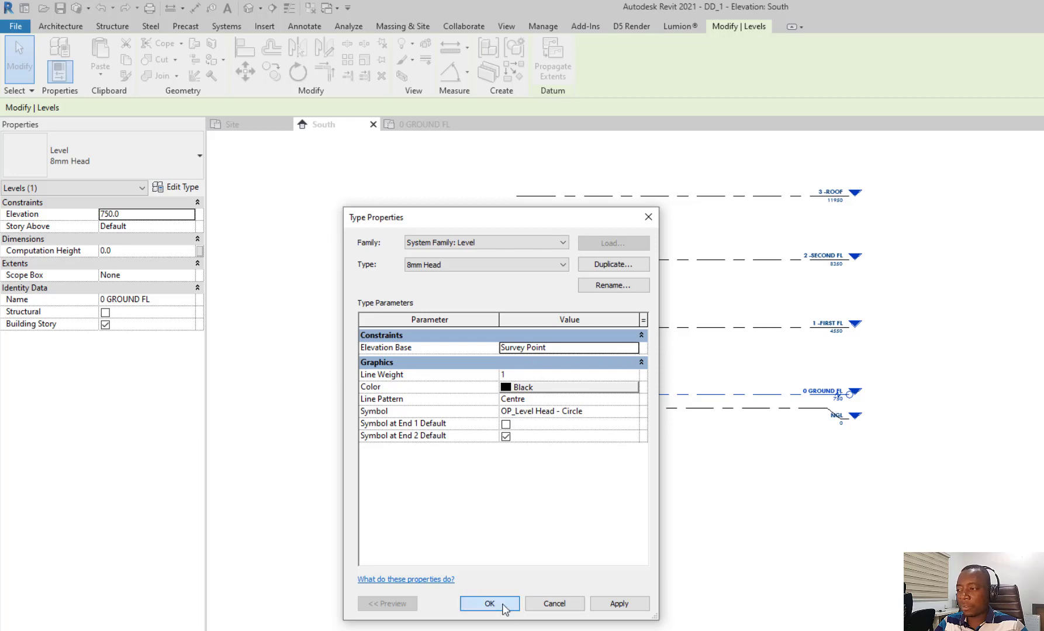
{"action": "left_click", "coordinate": [489, 603]}
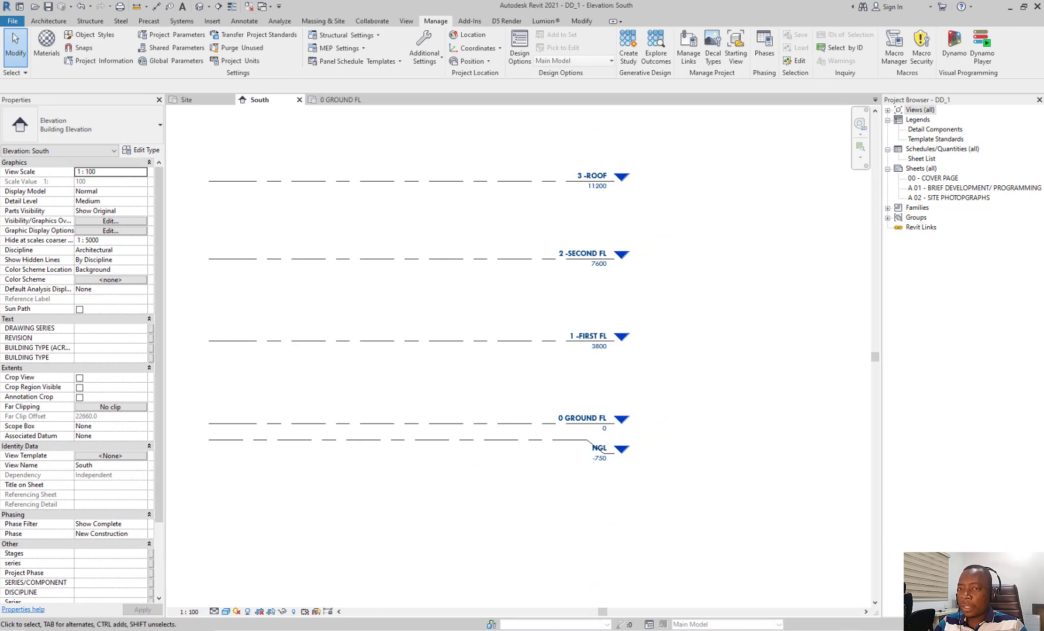
{"action": "mouse_move", "coordinate": [681, 297]}
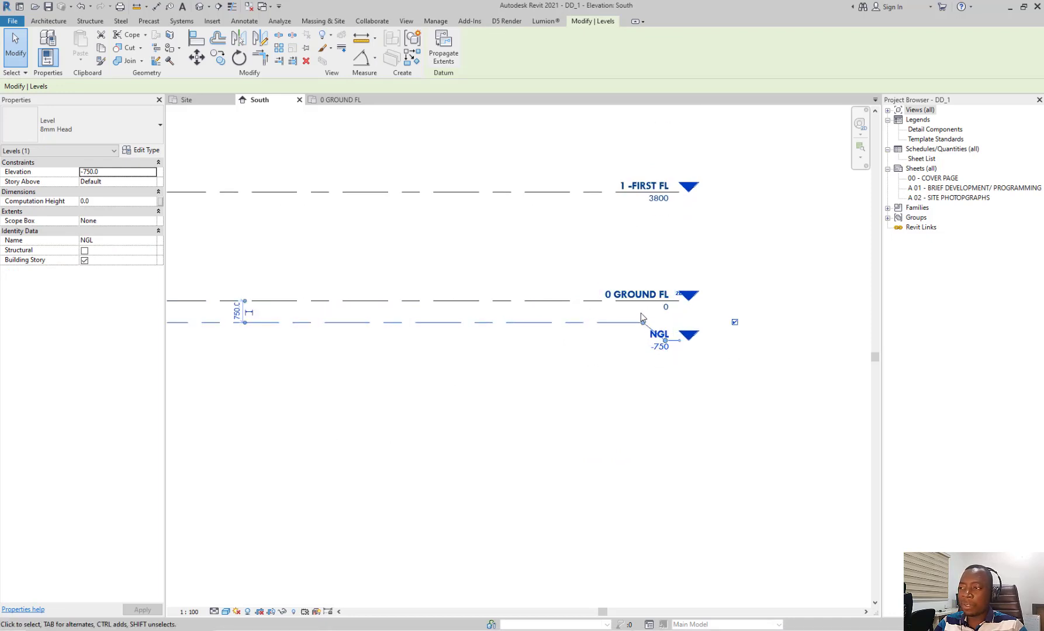
{"action": "left_click", "coordinate": [642, 323]}
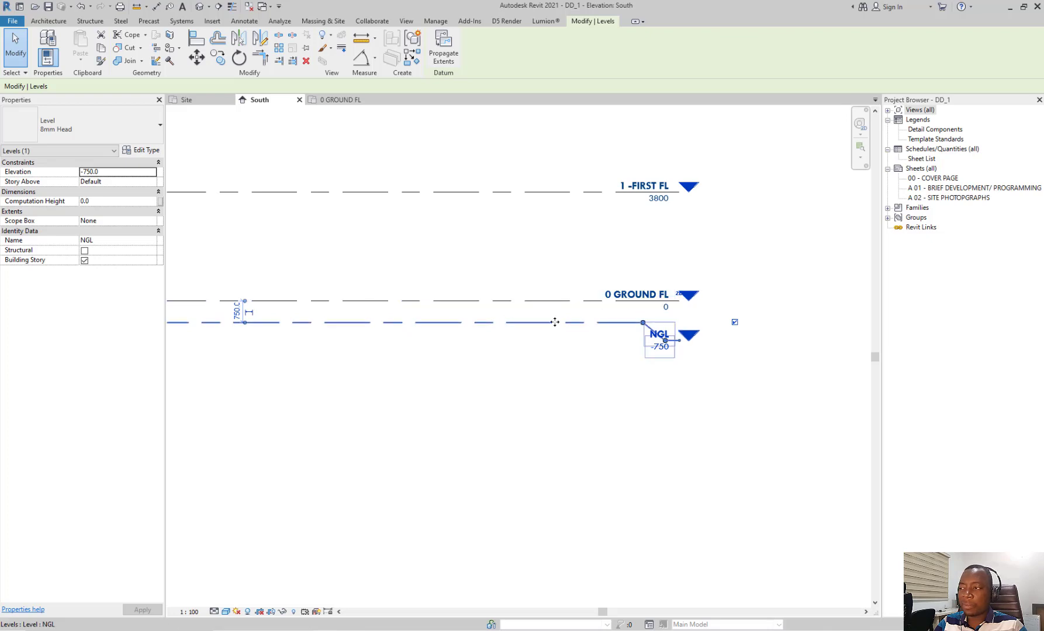
{"action": "left_click", "coordinate": [646, 192]}
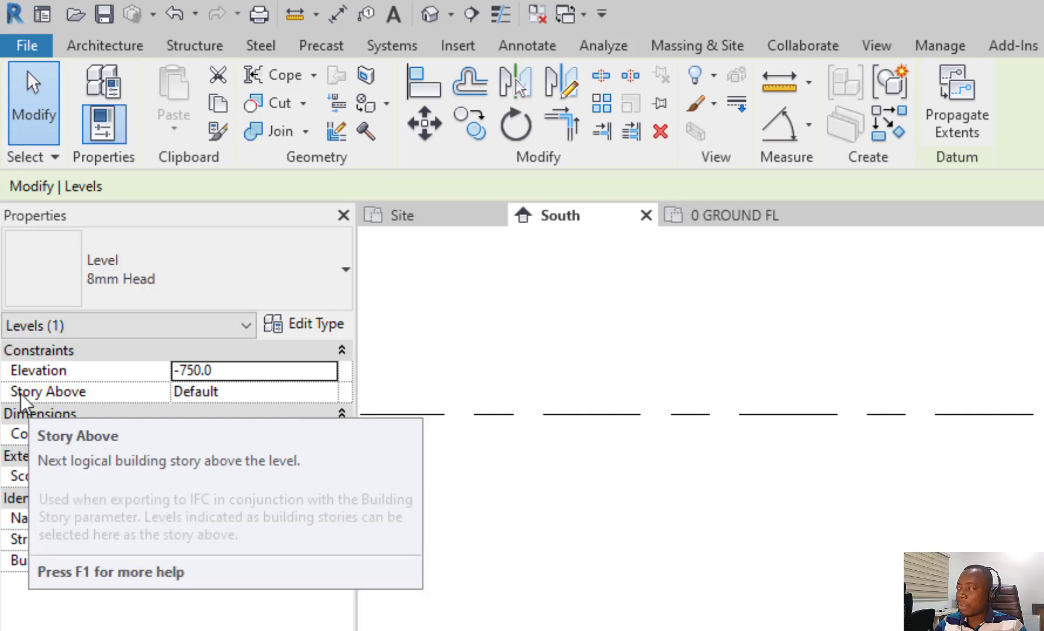
{"action": "left_click", "coordinate": [326, 392]}
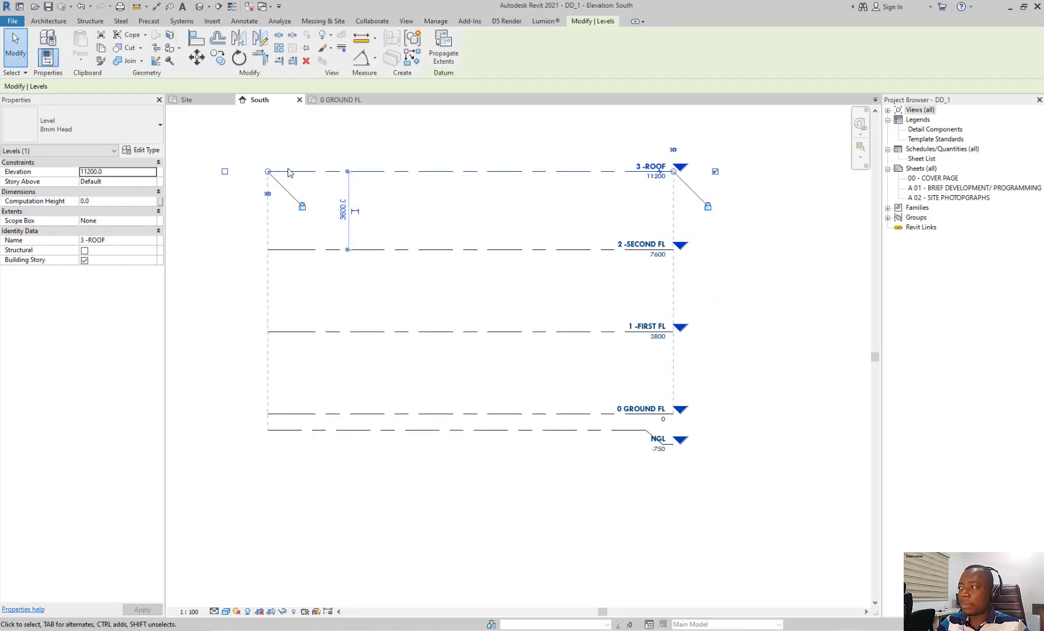
- Give the level type a solid line pattern in gray RGB 145-145-145
{"action": "left_click", "coordinate": [436, 20]}
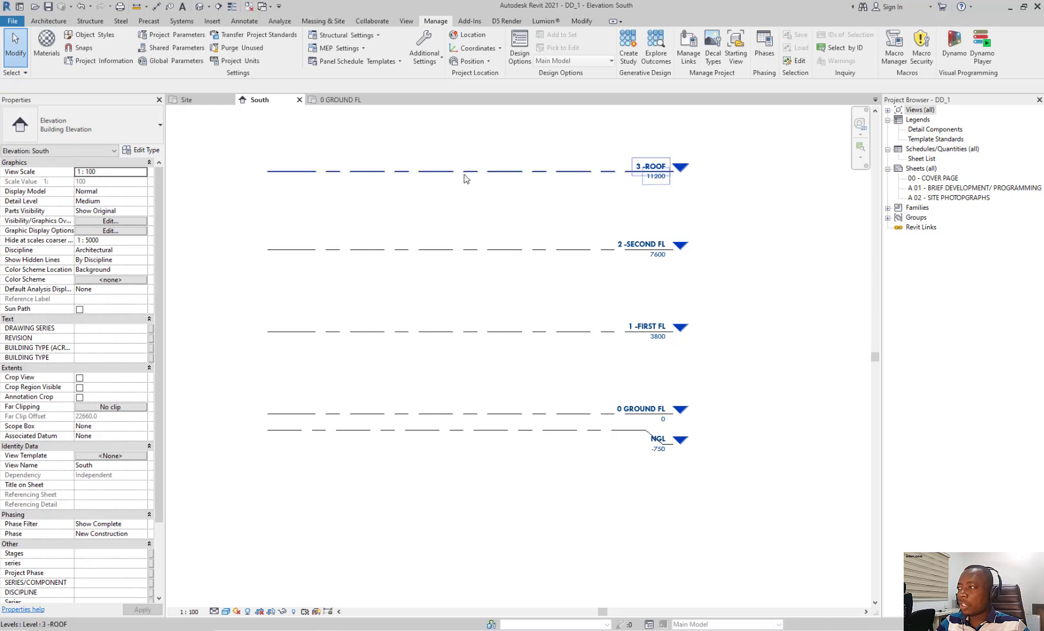
{"action": "mouse_move", "coordinate": [428, 176]}
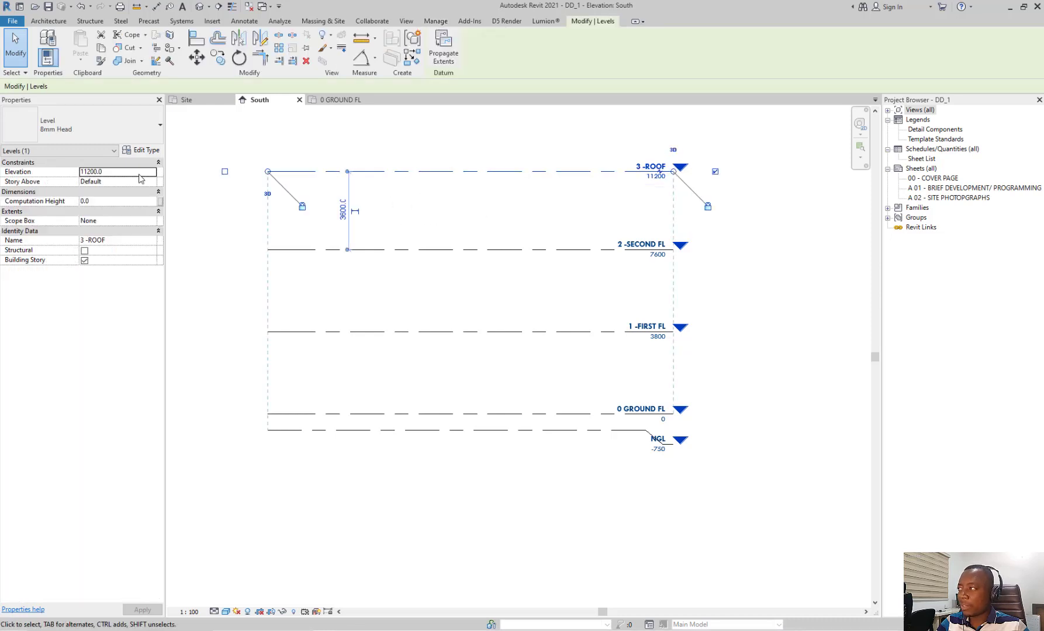
{"action": "left_click", "coordinate": [145, 150]}
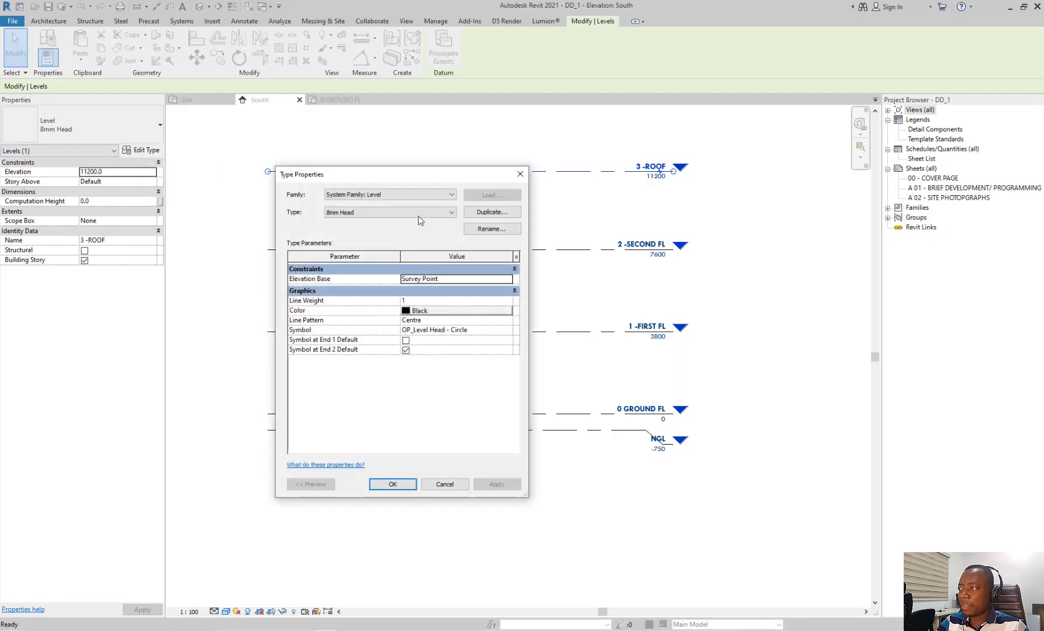
{"action": "left_click_drag", "start_coordinate": [301, 174], "coordinate": [376, 141]}
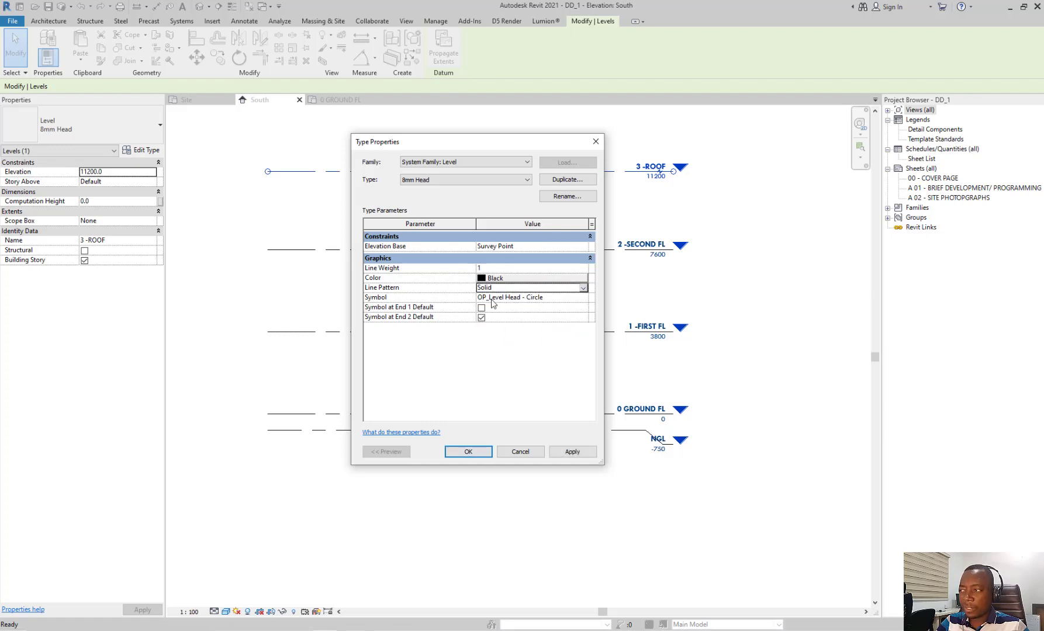
{"action": "left_click", "coordinate": [532, 278]}
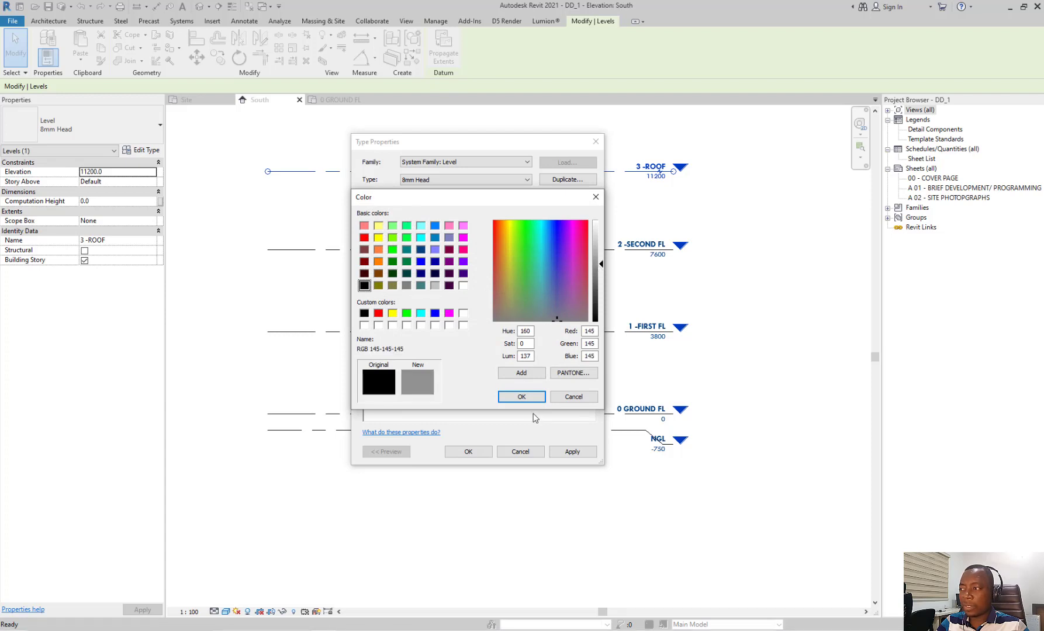
{"action": "left_click", "coordinate": [522, 397]}
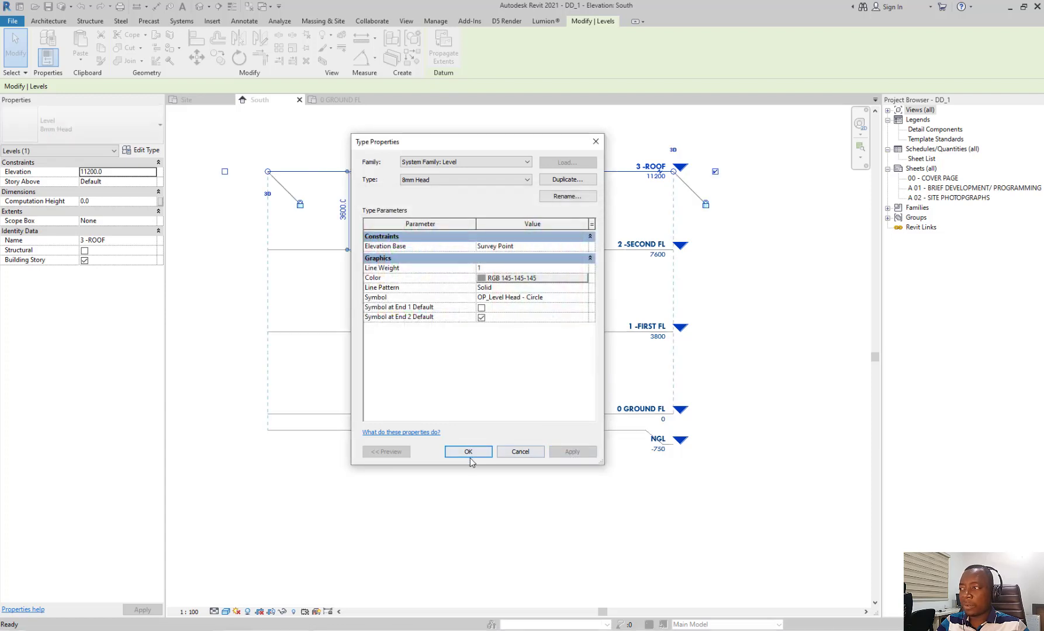
{"action": "left_click", "coordinate": [467, 451]}
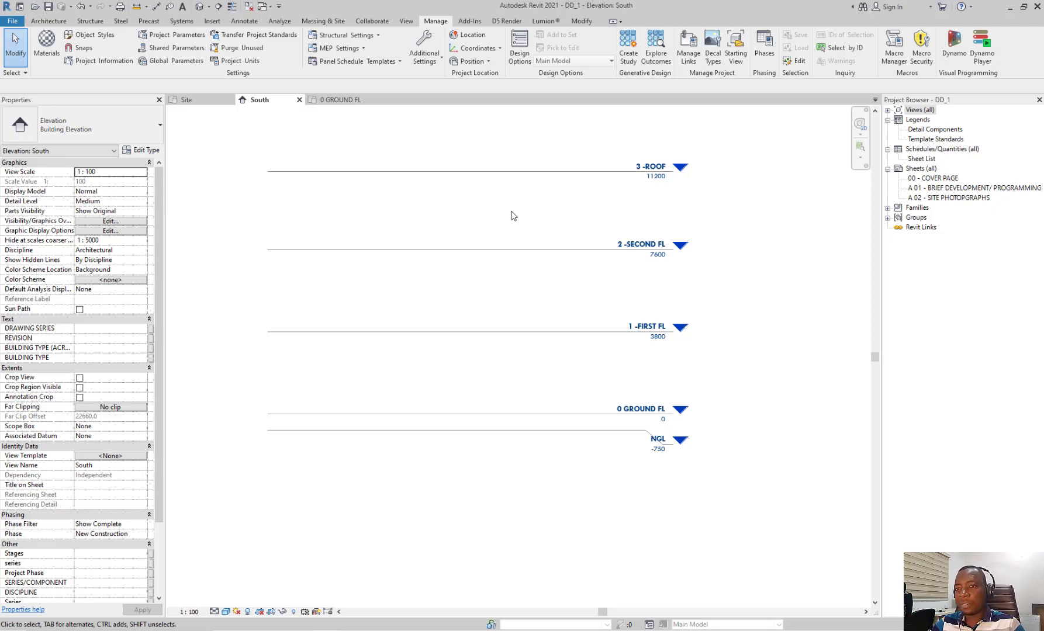
{"action": "left_click", "coordinate": [48, 20]}
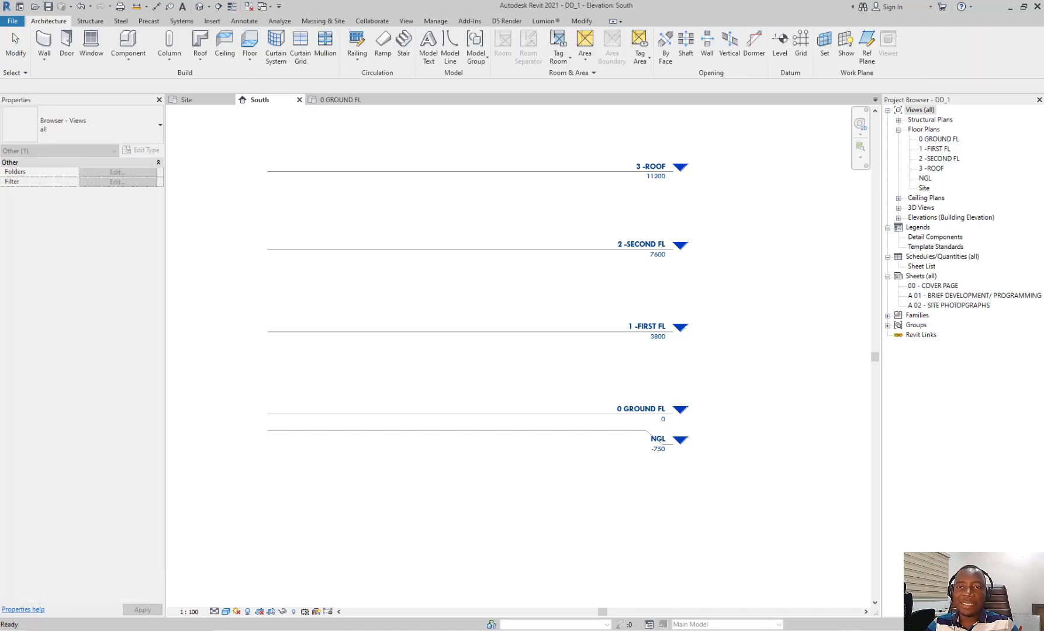